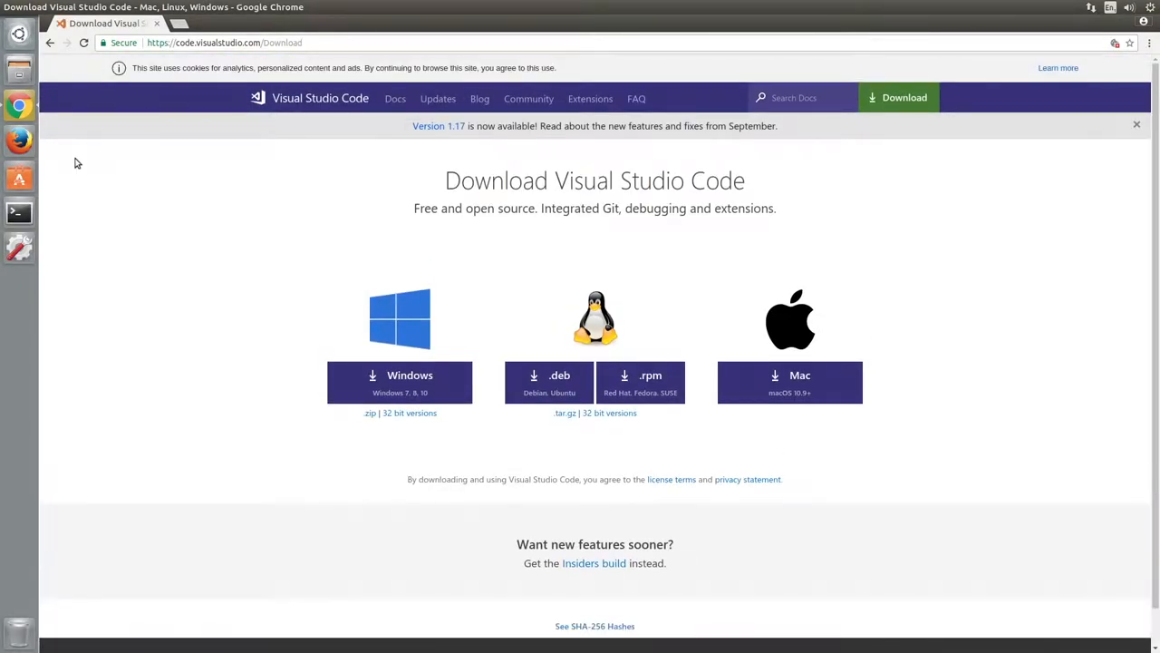
mouse_move(548, 382)
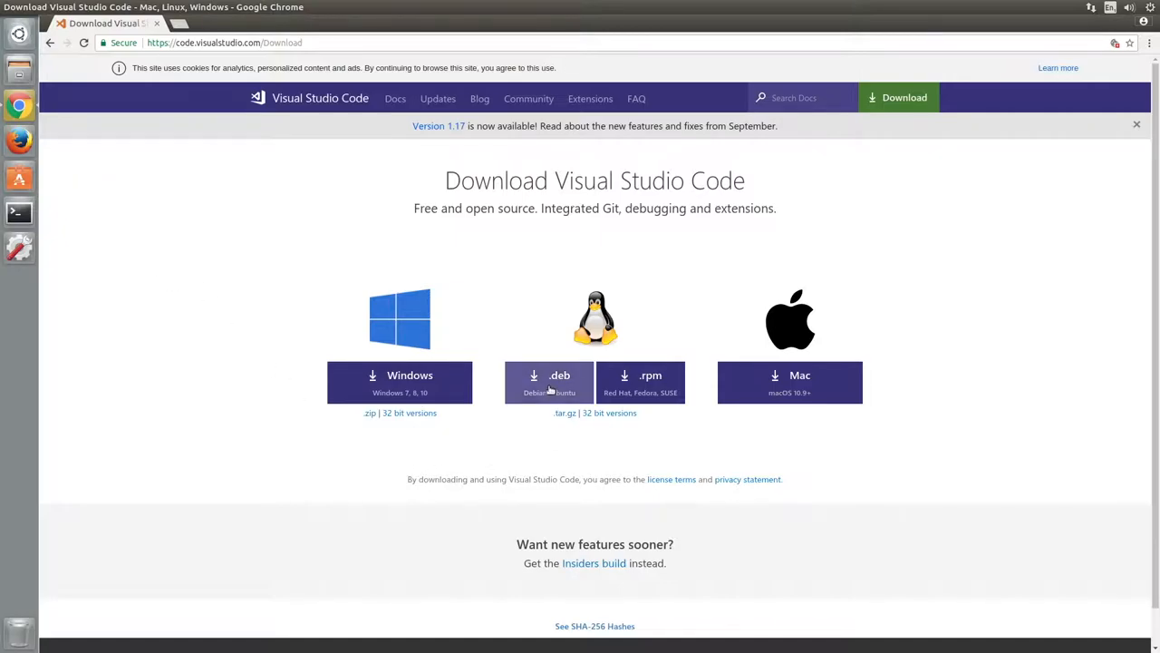
Step: Download the VS Code .deb package and keep it despite the harmful-file warning
left_click(549, 382)
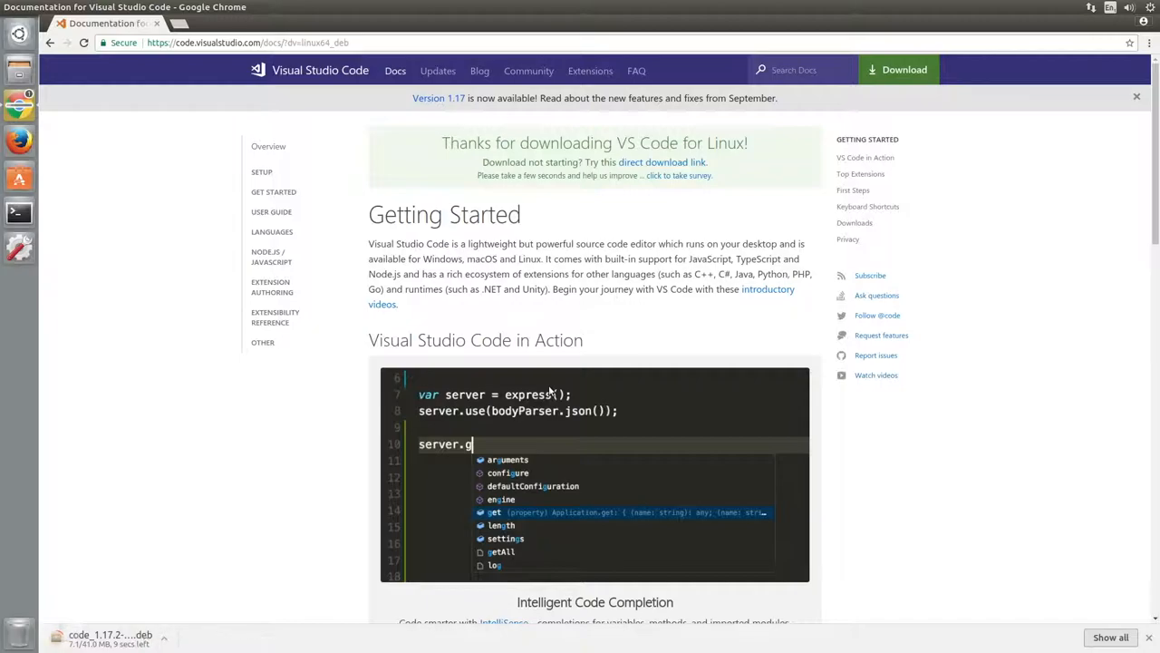
mouse_move(403, 464)
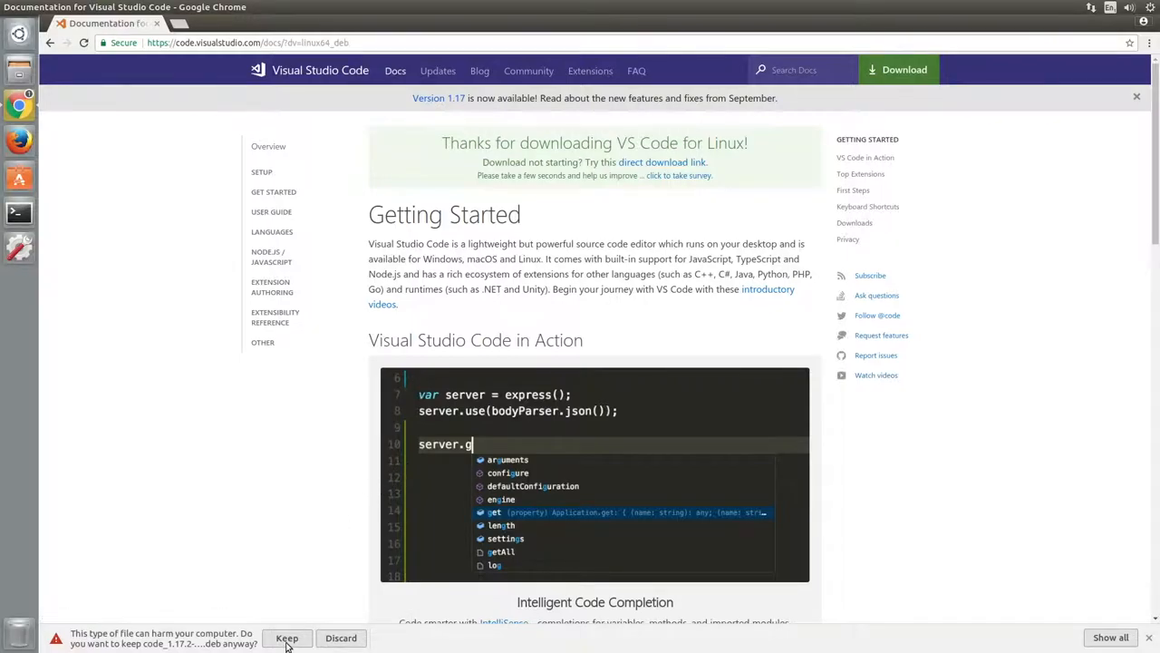
left_click(286, 637)
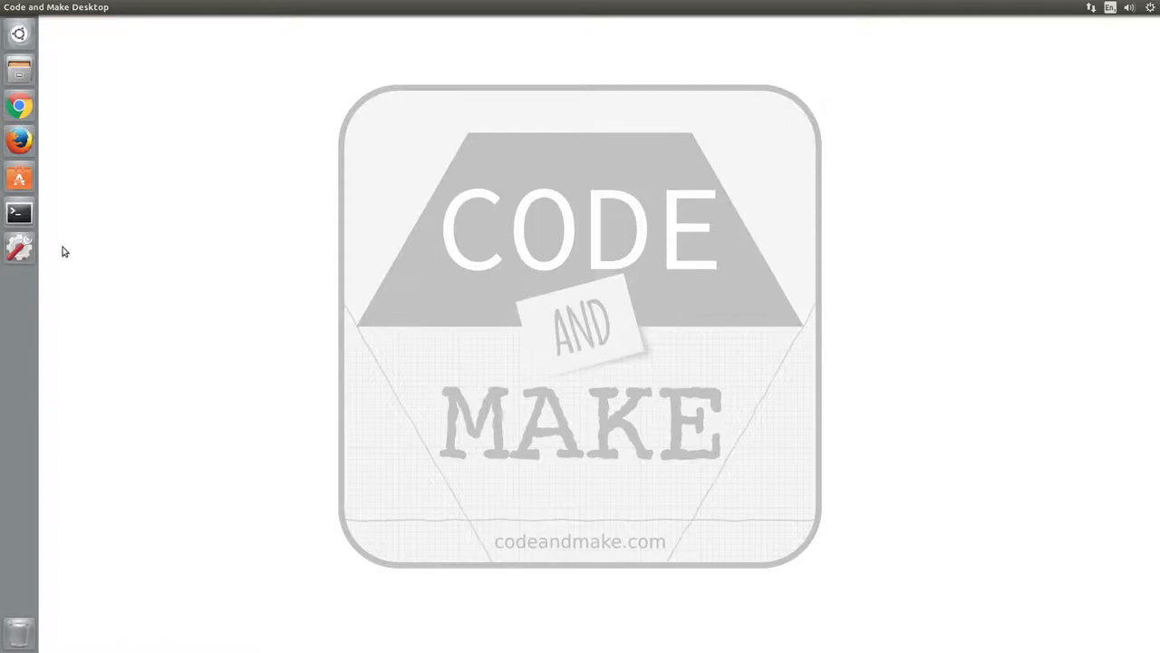
Step: Run 'sudo dpkg -i' on the downloaded Downloads/code .deb file and enter the admin password
left_click(18, 212)
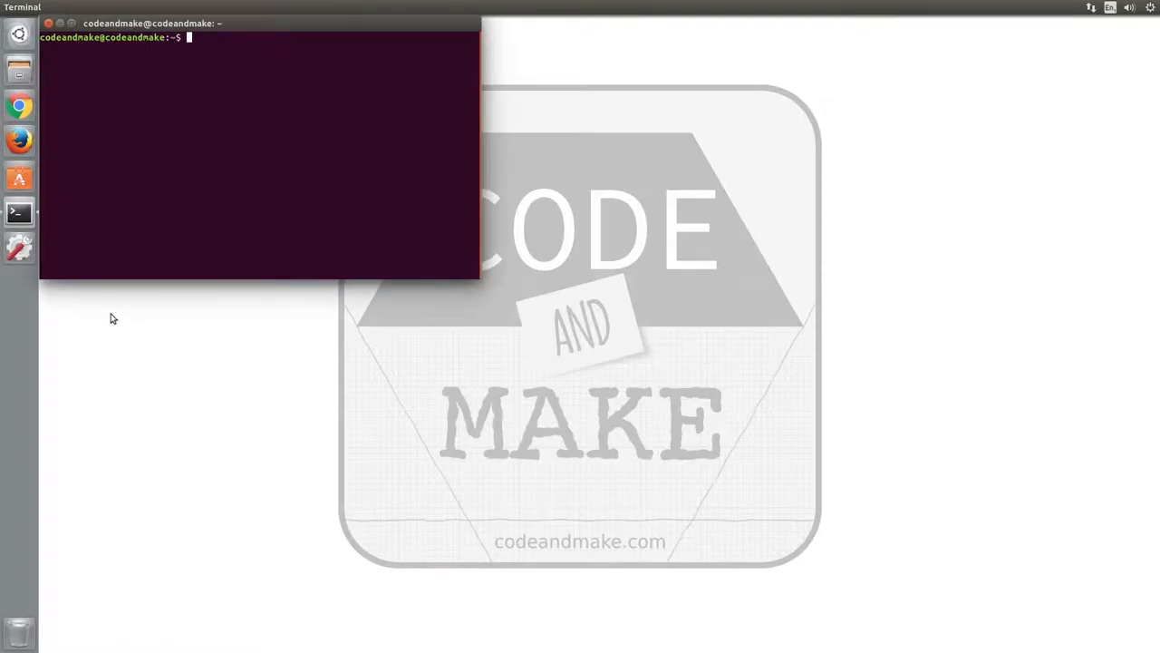
type("sudo dpk")
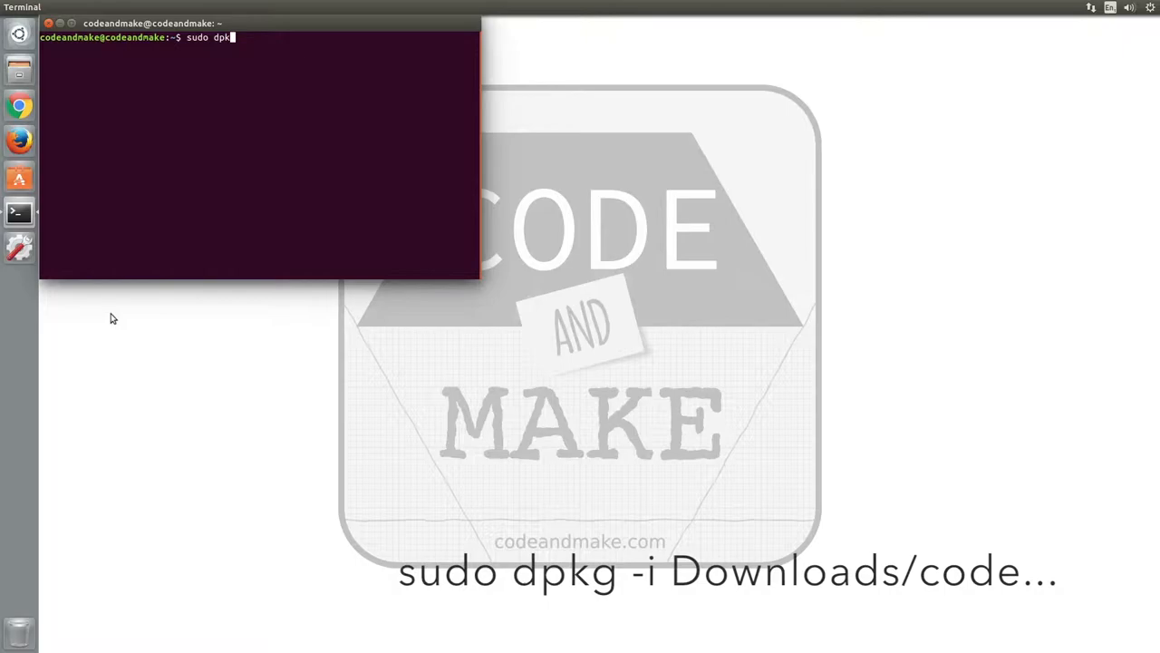
type("-i D")
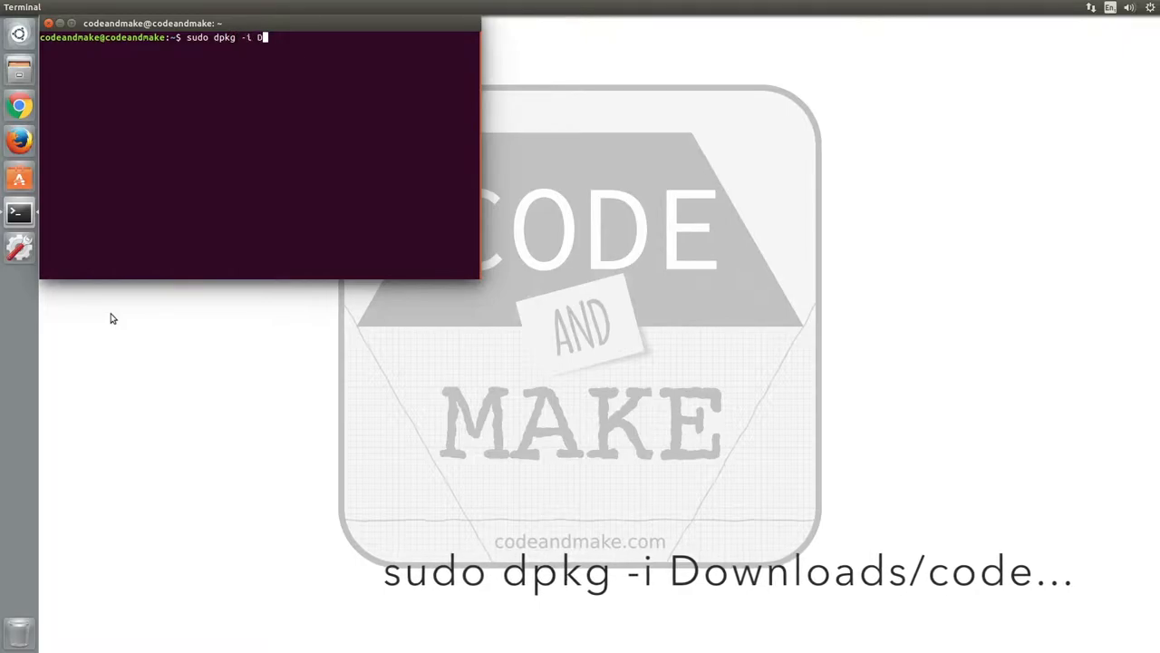
type("ownloads/code")
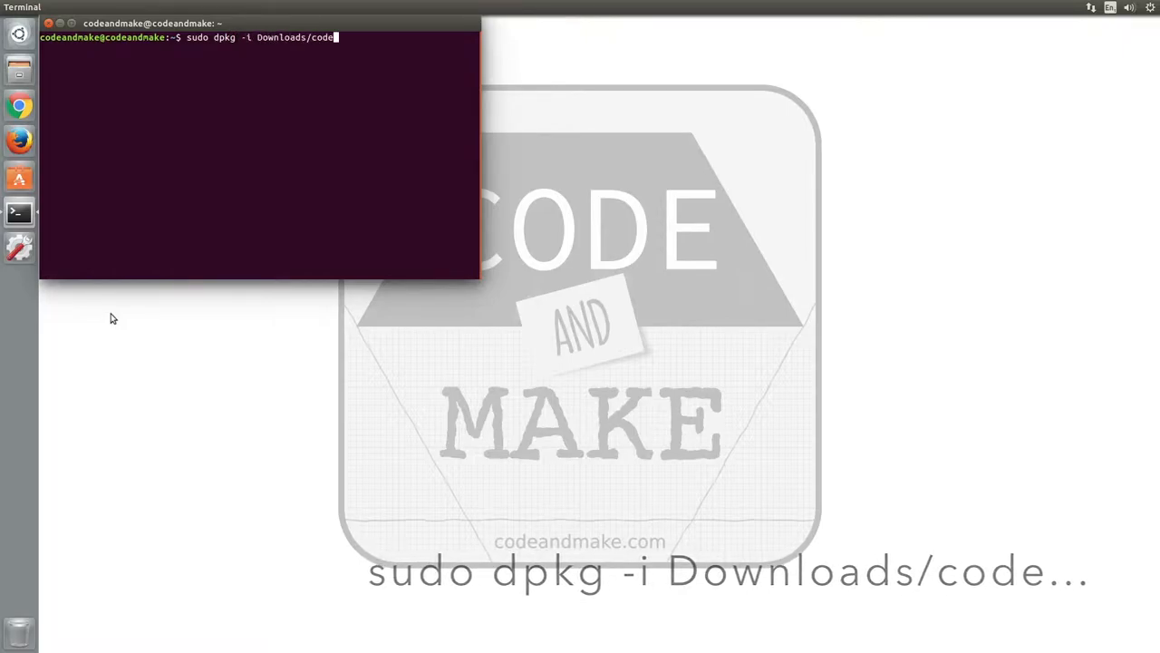
key("Return")
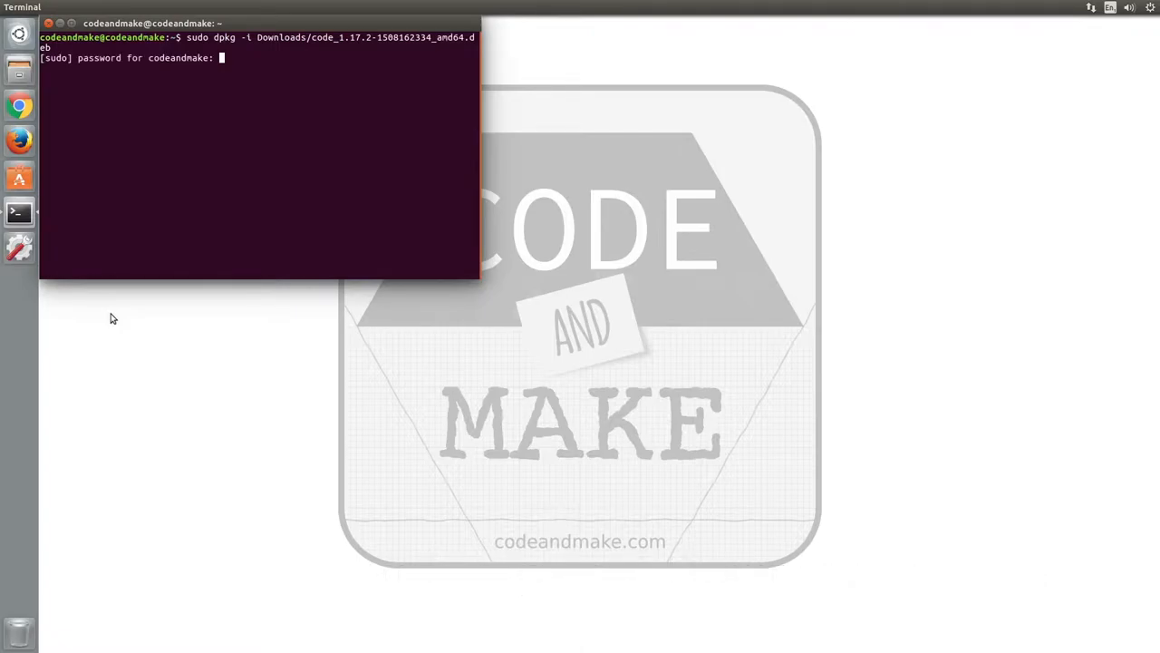
key("Return")
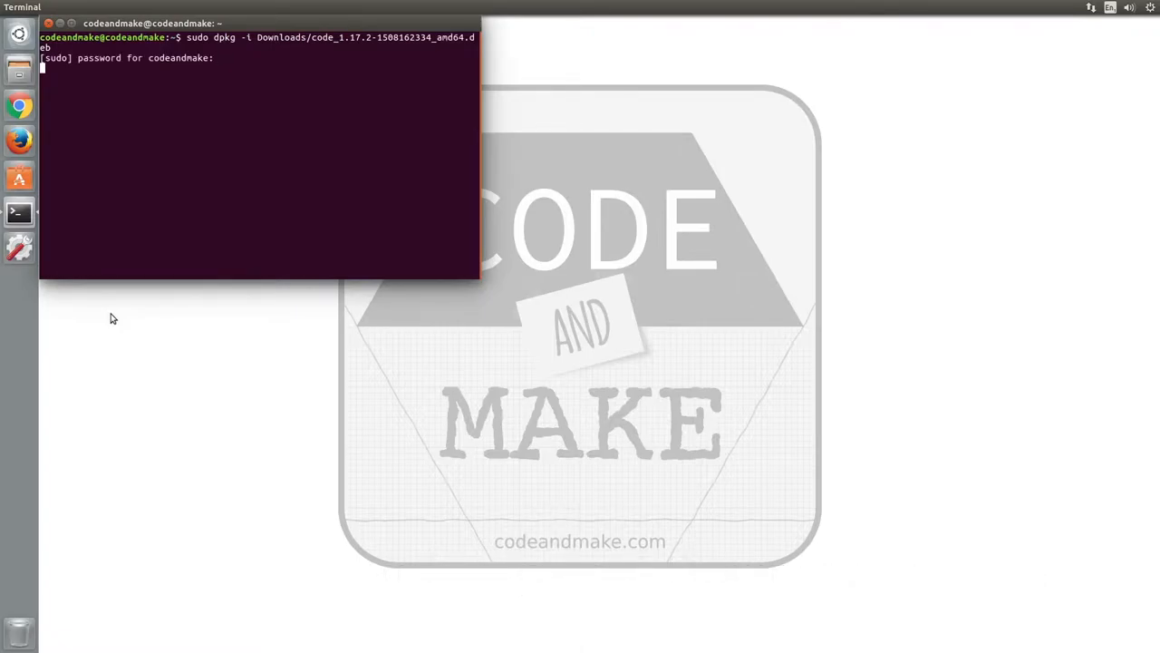
key("Return")
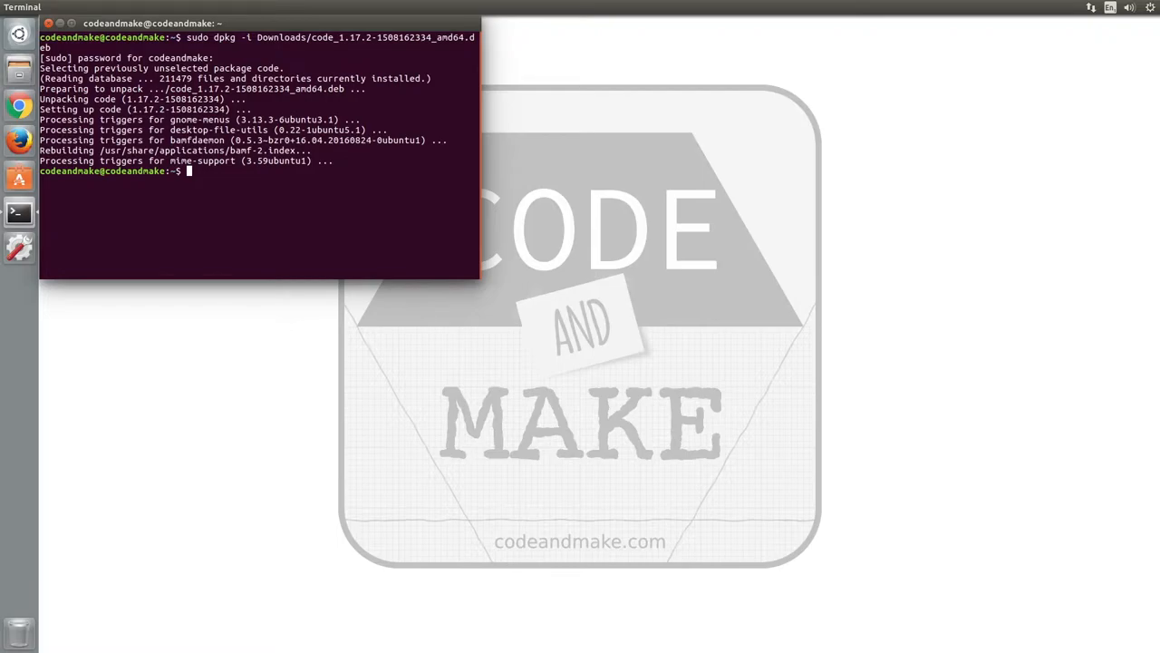
Step: Launch Visual Studio Code with the 'code' command to reach its Welcome page
type("code")
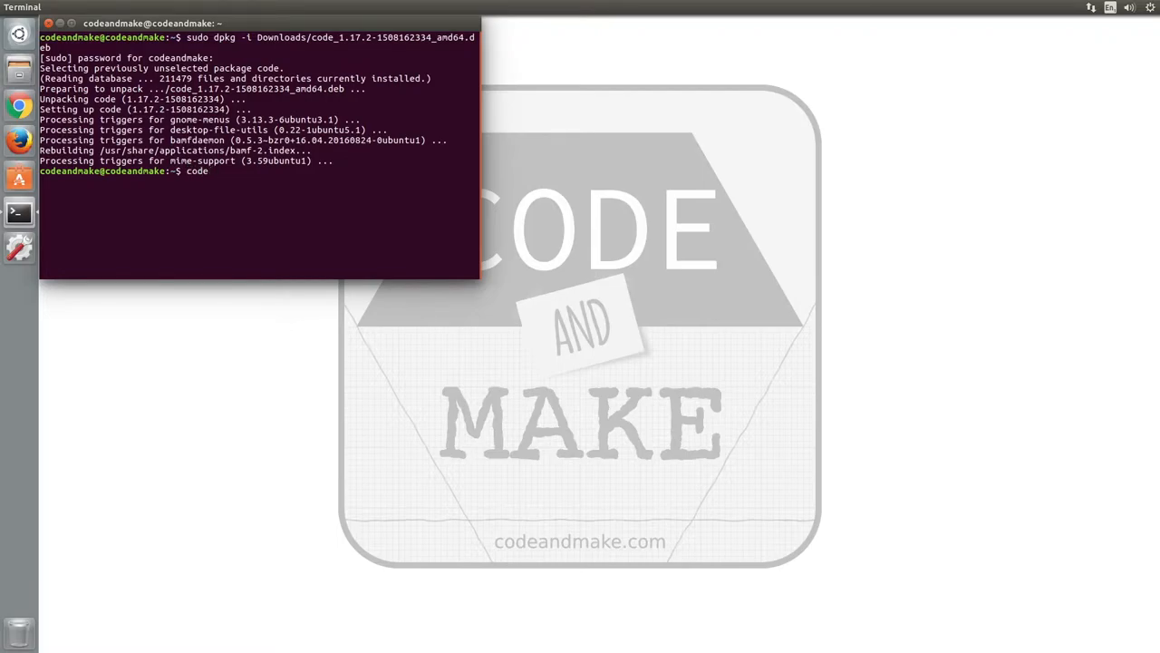
key("Return")
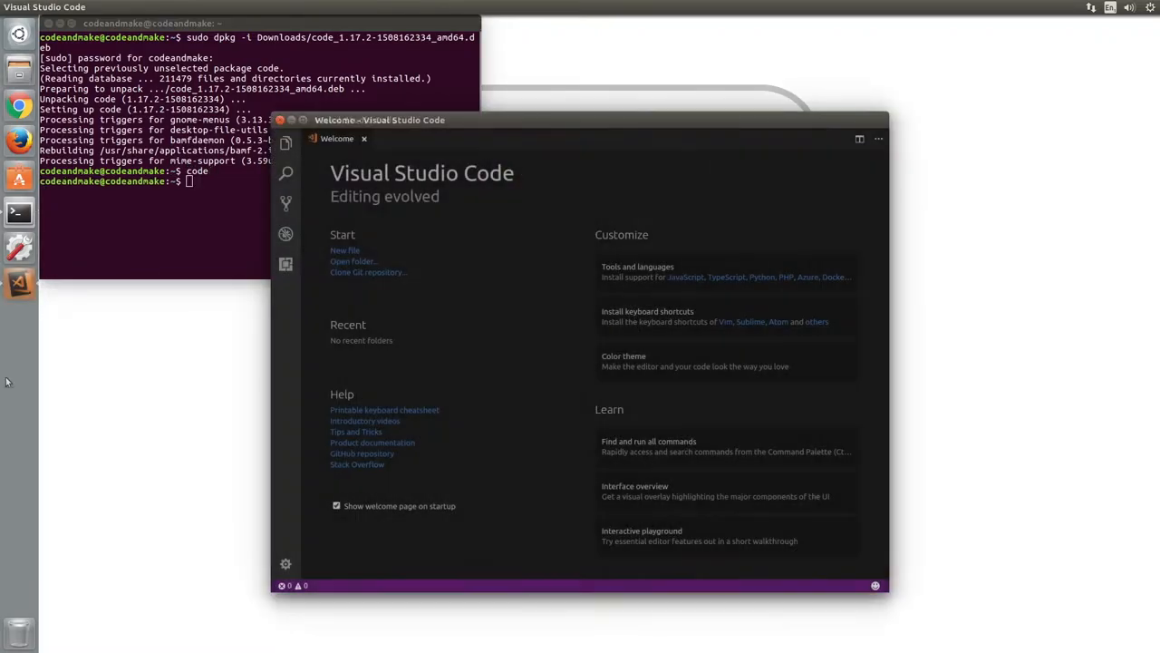